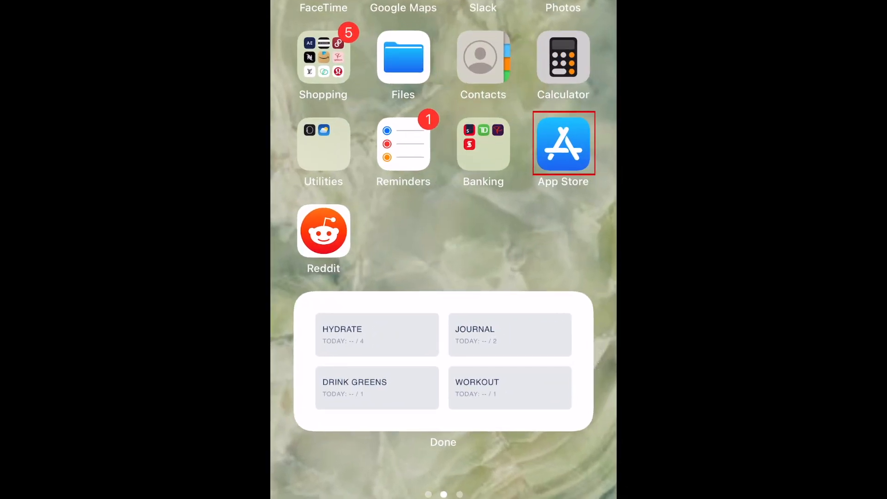
Enter jiggle editing mode via Edit Home Screen in the App Store quick actions.
{"action": "left_click", "coordinate": [562, 144]}
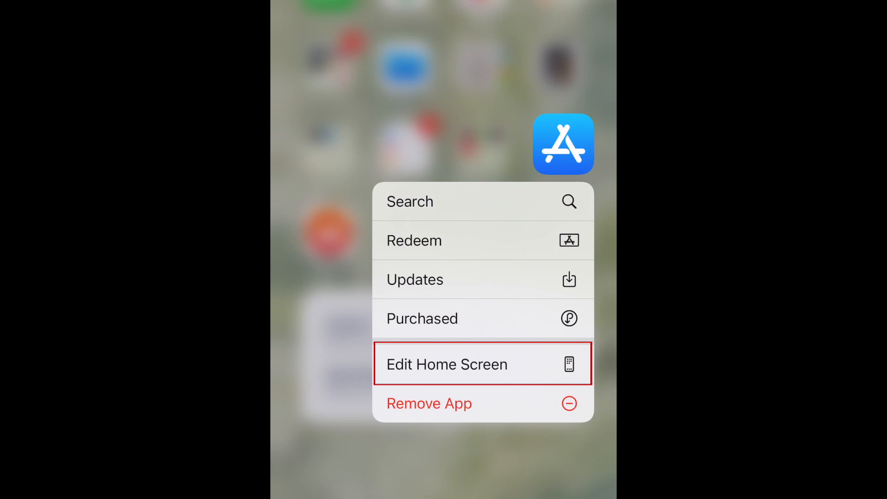
{"action": "left_click", "coordinate": [447, 363]}
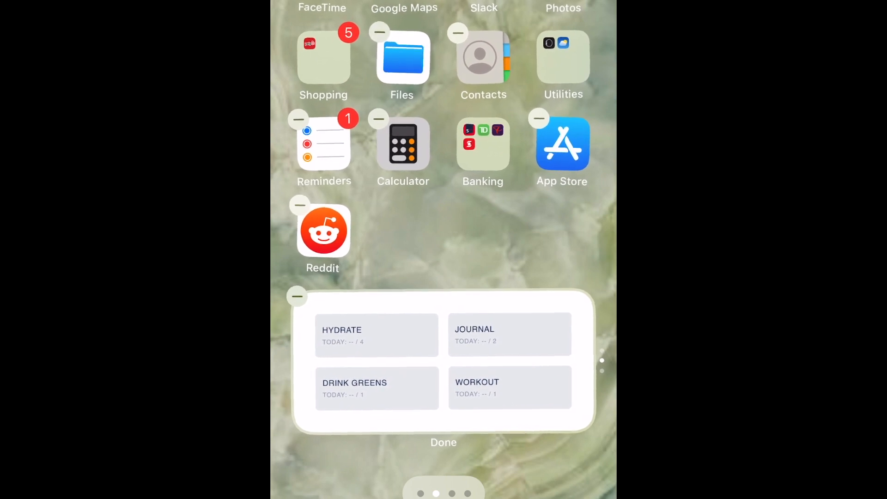
Move the habit widget up just below the top row.
{"action": "scroll", "scroll_direction": "left", "scroll_amount": 3}
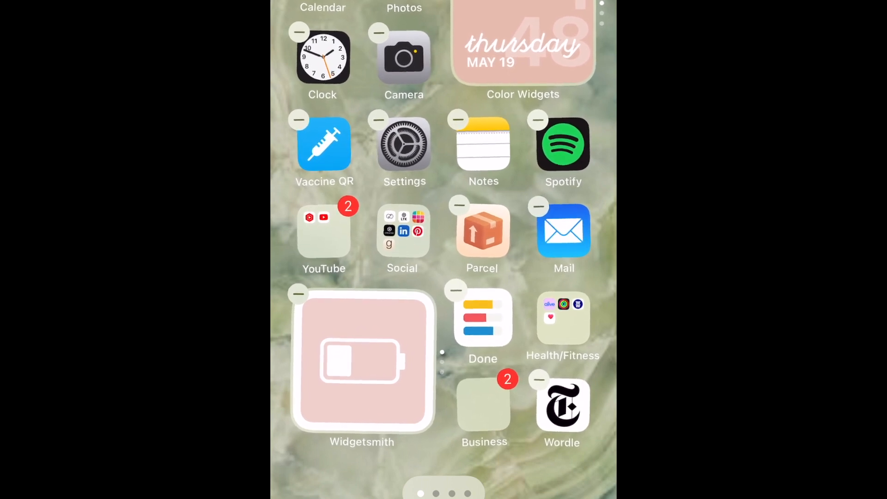
{"action": "scroll", "scroll_direction": "left", "scroll_amount": 3}
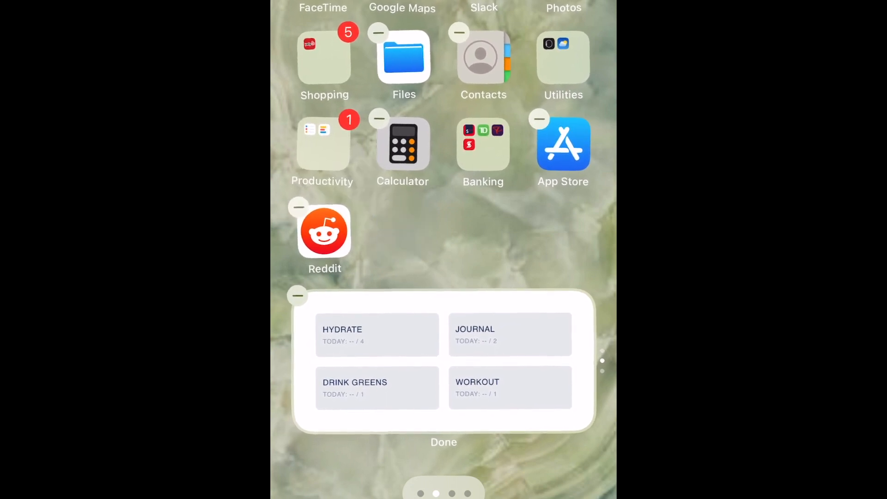
{"action": "left_click_drag", "start_coordinate": [404, 57], "coordinate": [445, 101]}
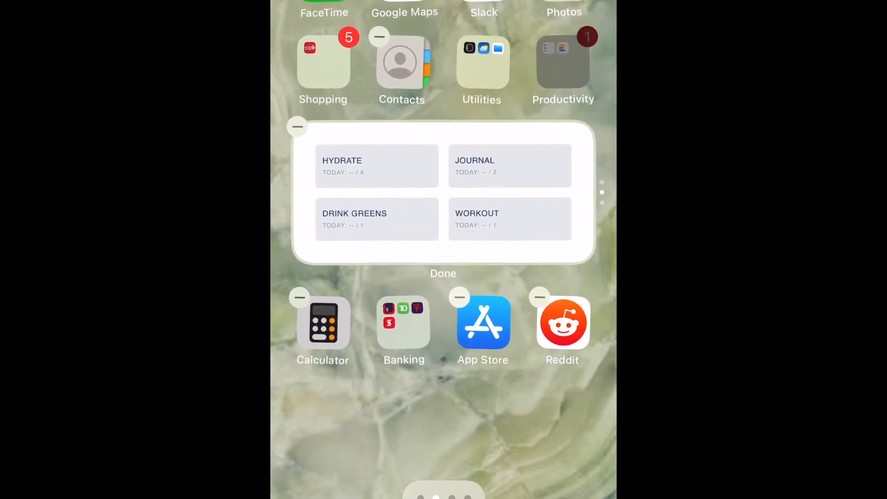
Reorder the Productivity folder so Done comes before Reminders.
{"action": "left_click", "coordinate": [563, 62]}
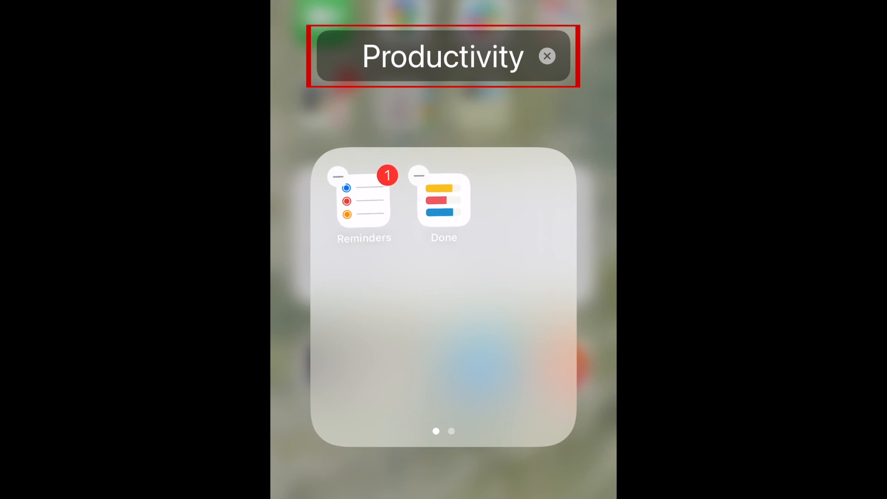
{"action": "left_click_drag", "start_coordinate": [363, 201], "coordinate": [485, 209]}
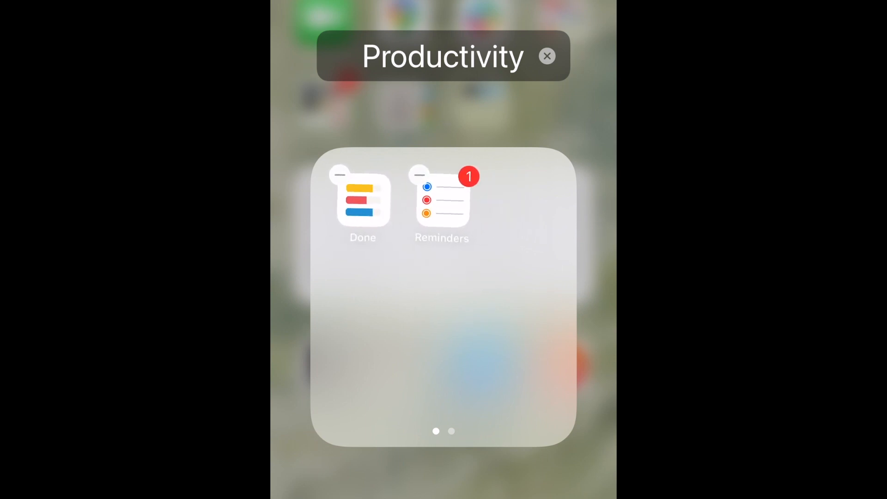
{"action": "left_click", "coordinate": [546, 56]}
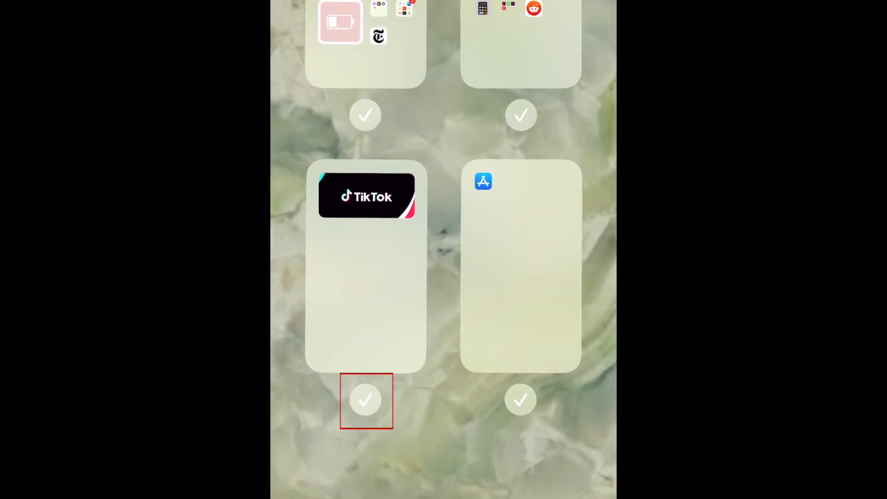
Untick the TikTok page so it is hidden from the home screen.
{"action": "left_click", "coordinate": [365, 400]}
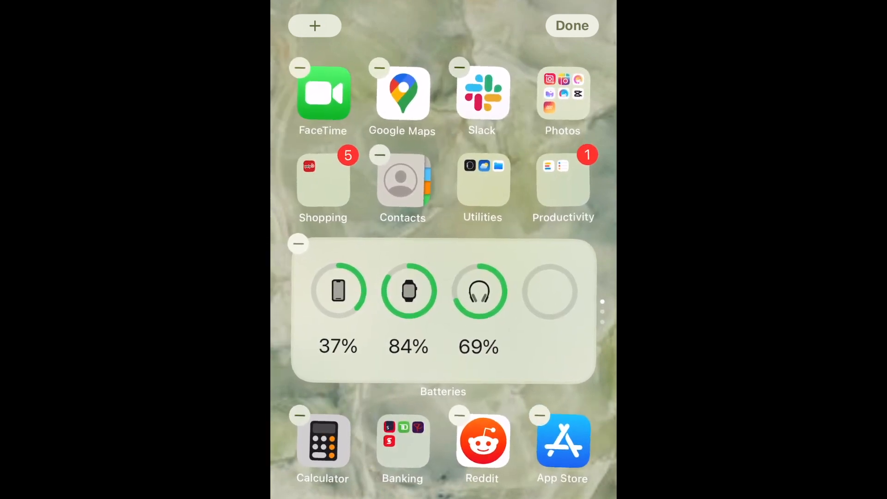
Remove Done from the Productivity folder to the App Library only, leaving Reminders standalone.
{"action": "left_click", "coordinate": [562, 181]}
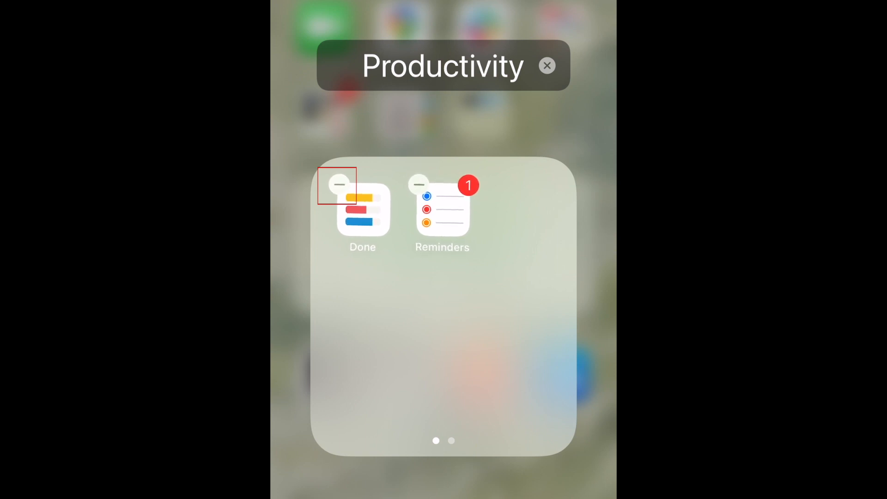
{"action": "left_click", "coordinate": [339, 184]}
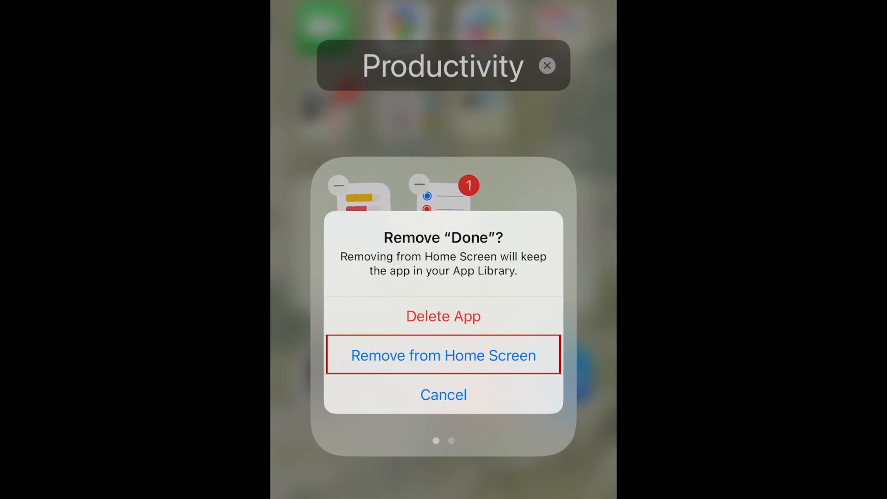
{"action": "left_click", "coordinate": [443, 355]}
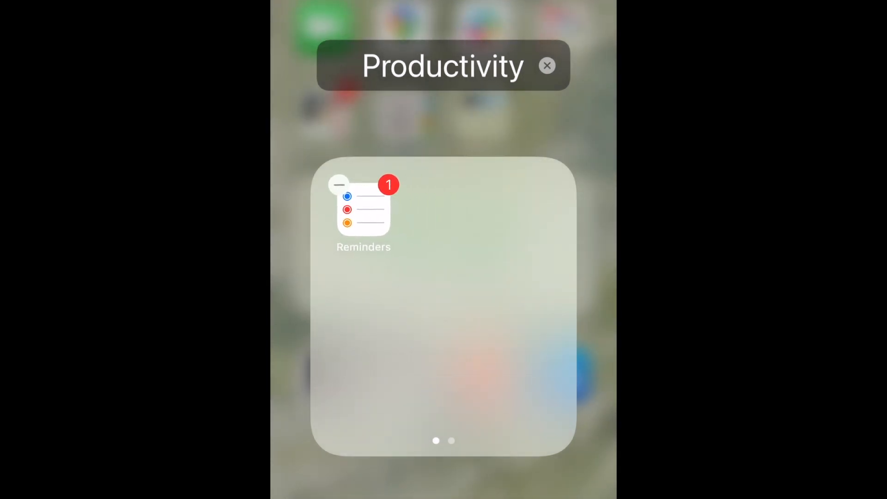
{"action": "left_click", "coordinate": [546, 65]}
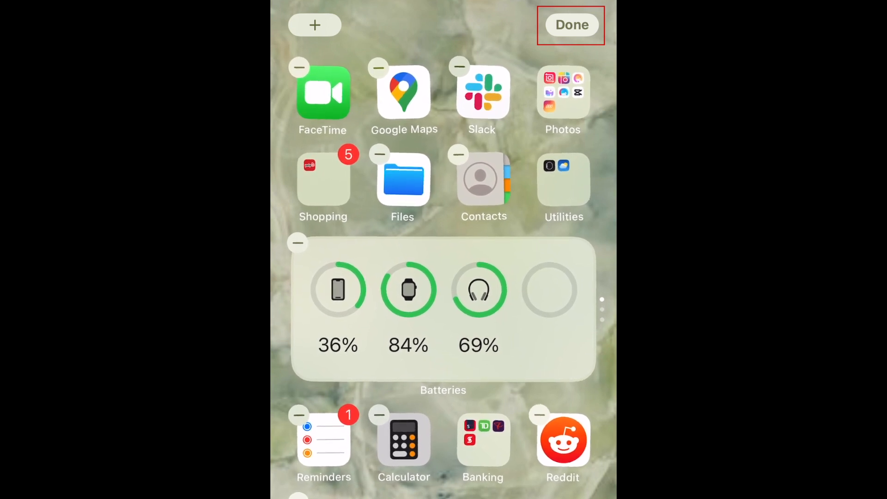
Exit jiggle mode so the reorganized page with the Batteries widget settles.
{"action": "left_click", "coordinate": [570, 25]}
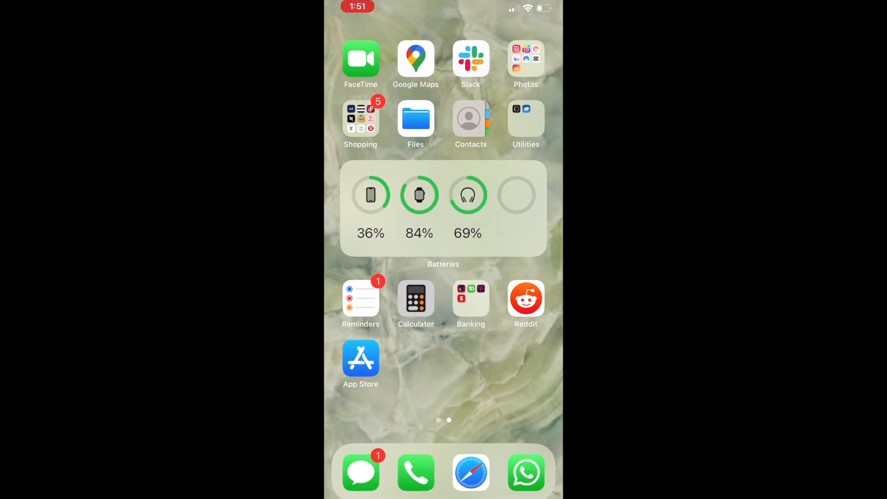